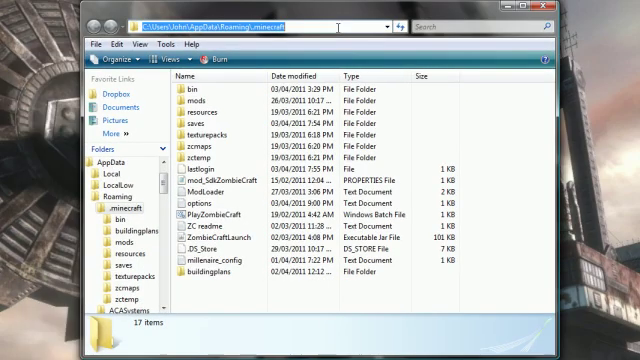
# Navigate to the roaming AppData folder by entering %appdata in the address bar
pyautogui.write('%app')
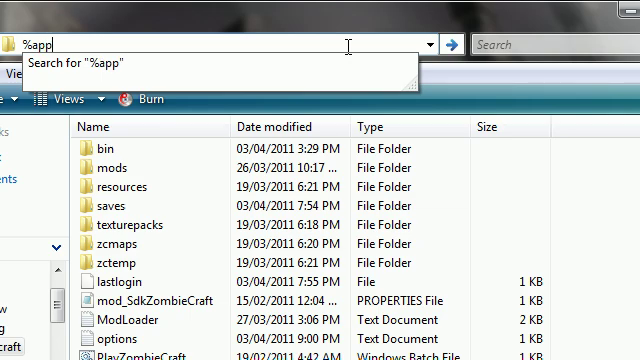
pyautogui.write('dat')
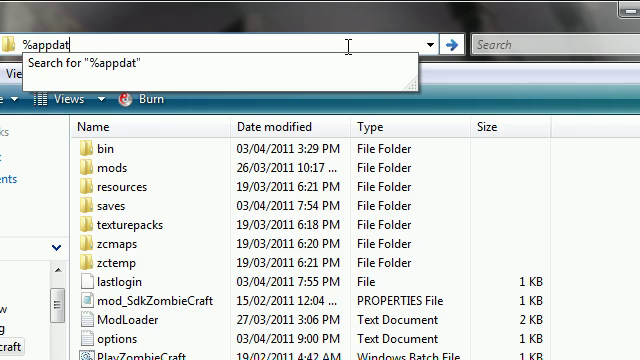
pyautogui.write('a')
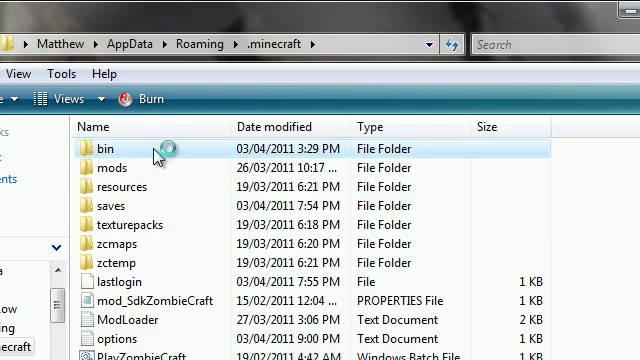
# Delete the bin folder from .minecraft, confirming it goes to the Recycle Bin
pyautogui.doubleClick(98, 146)
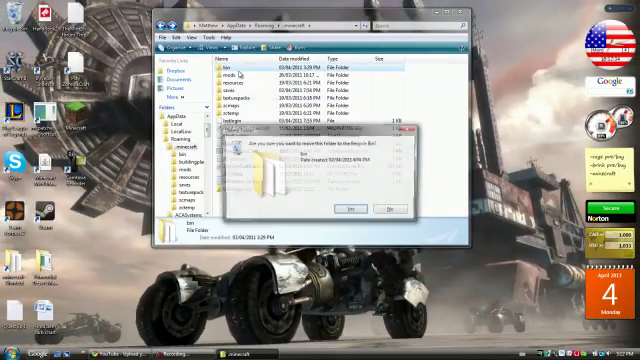
pyautogui.click(350, 210)
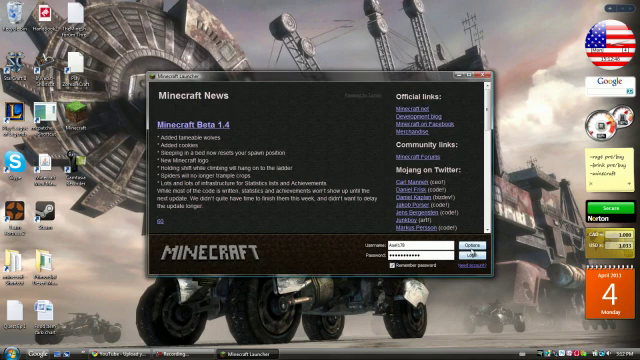
# Request a Force Update in the launcher Options so the game downloads fresh
pyautogui.click(464, 252)
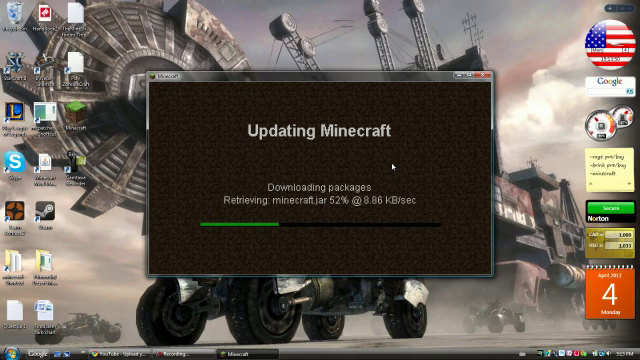
pyautogui.moveTo(400, 184)
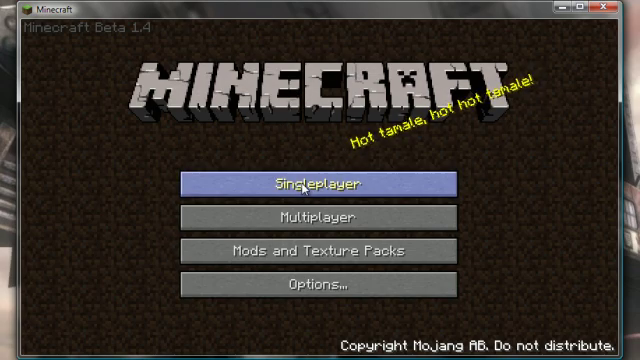
# Check the Singleplayer Select World list to confirm the saved worlds survived
pyautogui.click(320, 182)
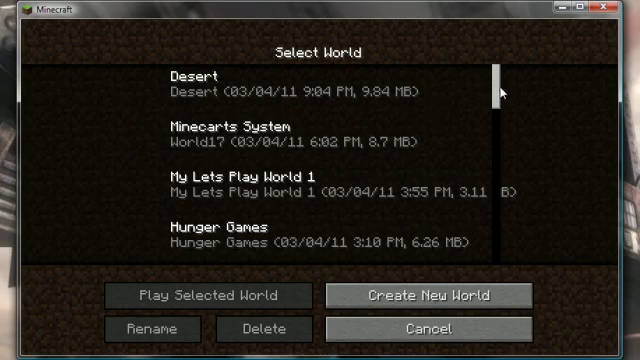
pyautogui.scroll(-3)
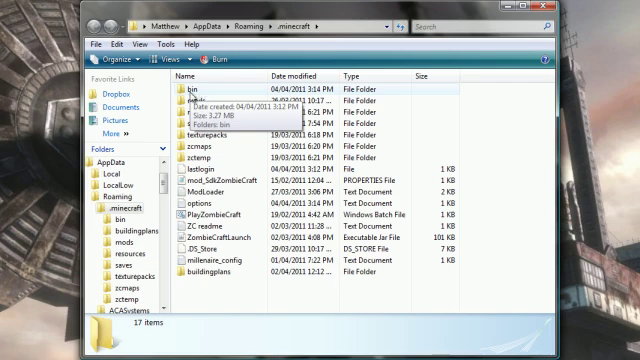
# Inspect the regenerated bin folder and its freshly downloaded minecraft.jar
pyautogui.doubleClick(190, 92)
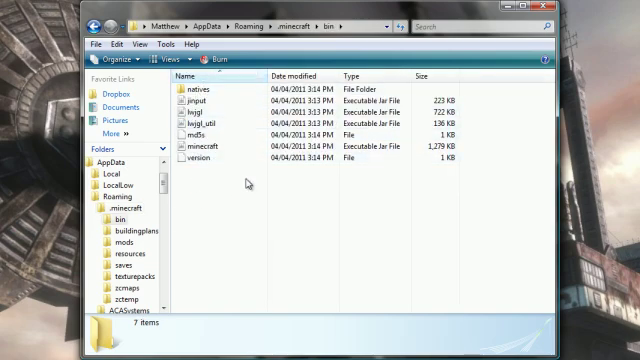
pyautogui.click(212, 148)
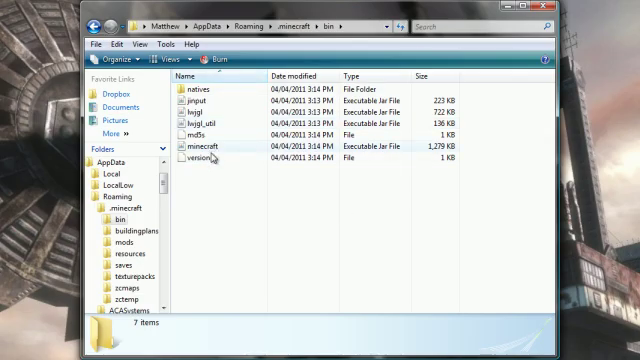